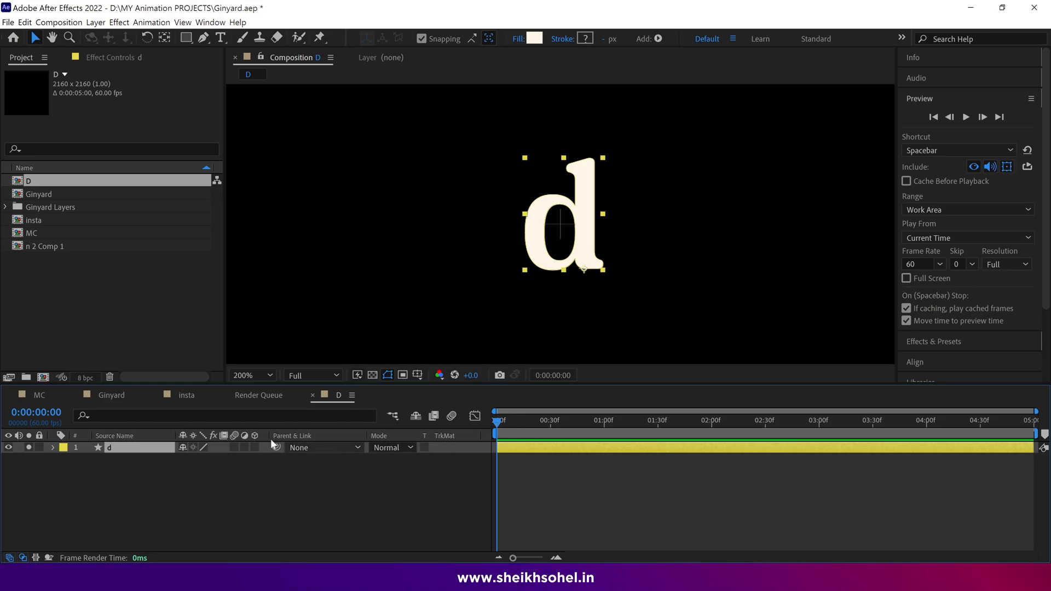
Filter the timeline with 'path' to show Path 1 and Path 2 keyframes
{"action": "type", "text": "path"}
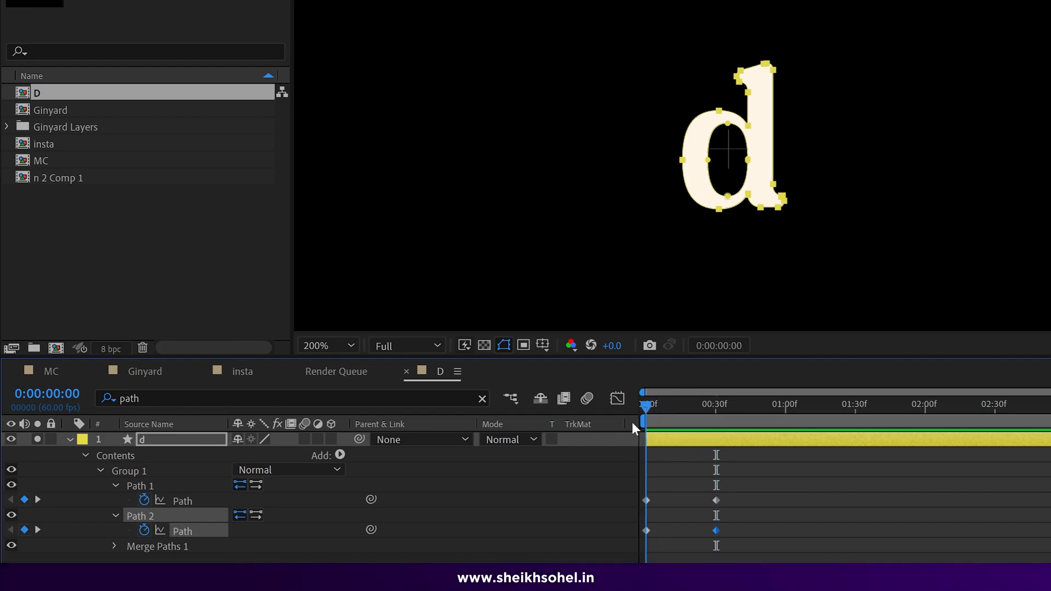
At frame 0, collapse the d's outer and inner bowl points into a thin stem
{"action": "left_click", "coordinate": [324, 346]}
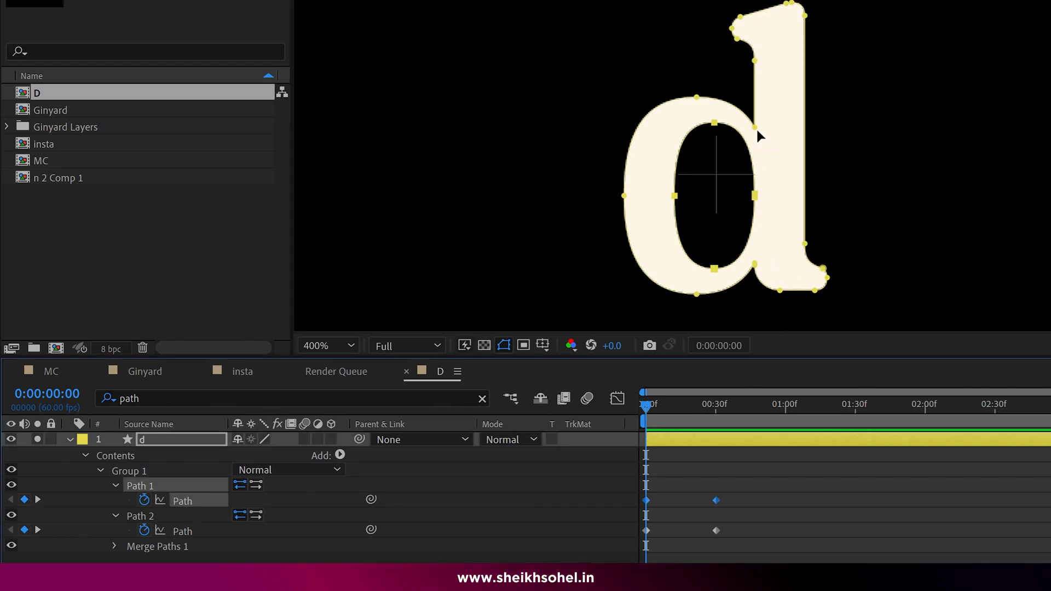
{"action": "left_click", "coordinate": [141, 516]}
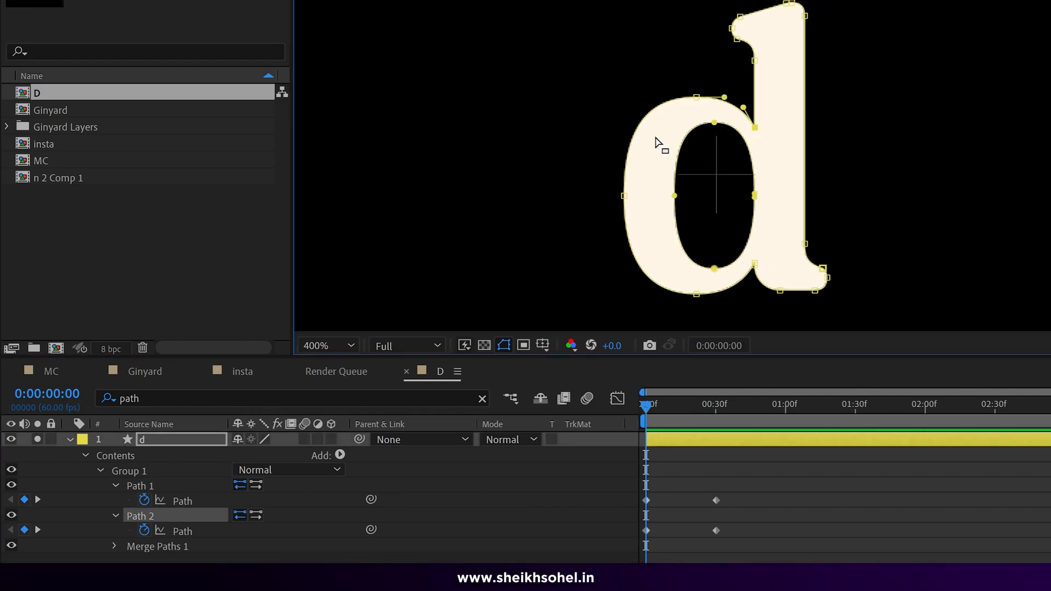
{"action": "left_click", "coordinate": [140, 485]}
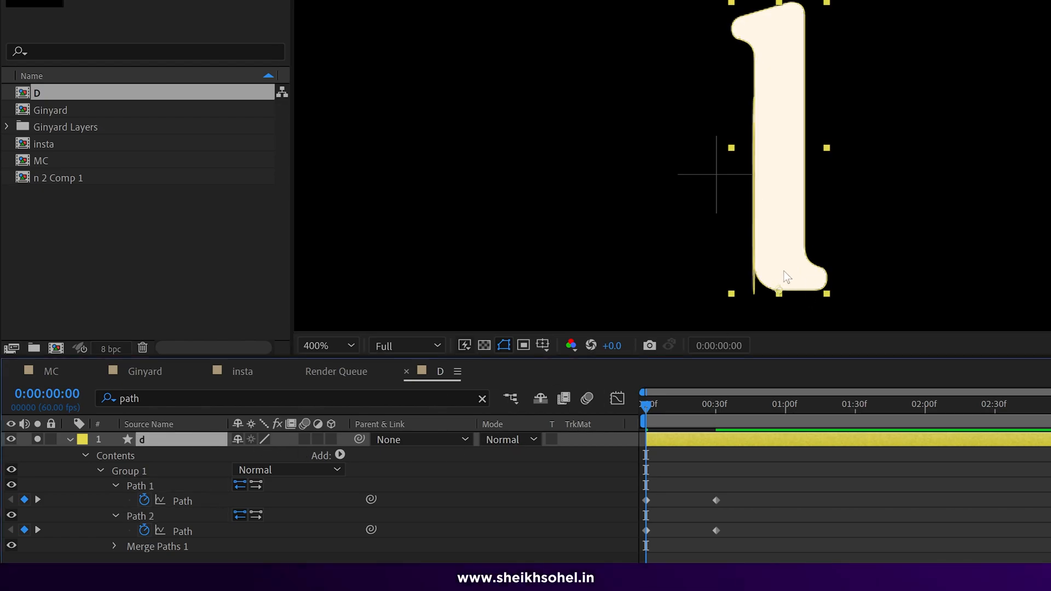
{"action": "left_click", "coordinate": [140, 516]}
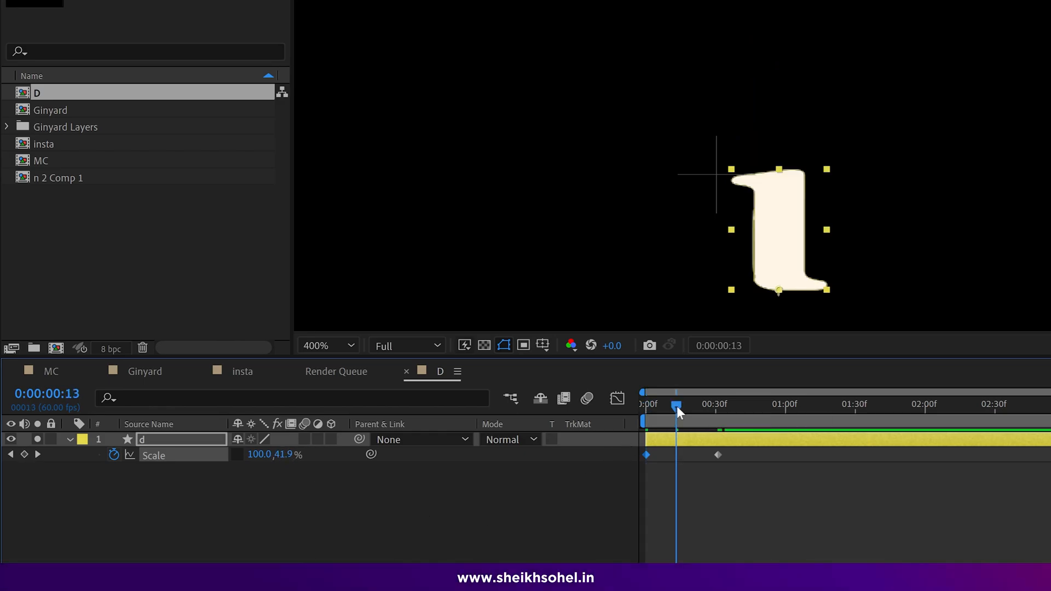
Set Scale heights at frames 13 and 23 for a ~104% overshoot, then select the keys
{"action": "double_click", "coordinate": [293, 454]}
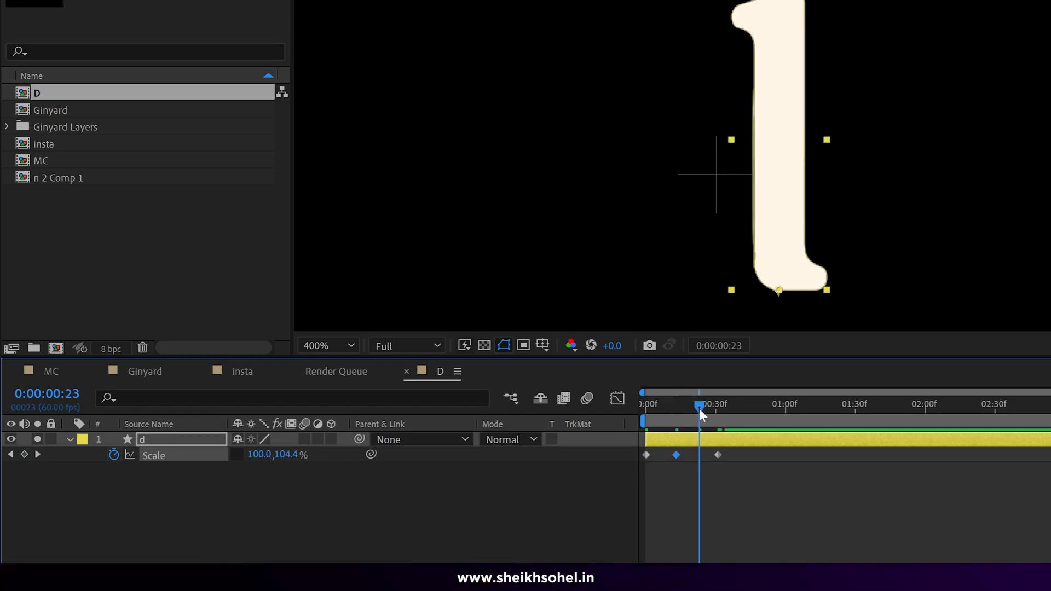
{"action": "double_click", "coordinate": [289, 454]}
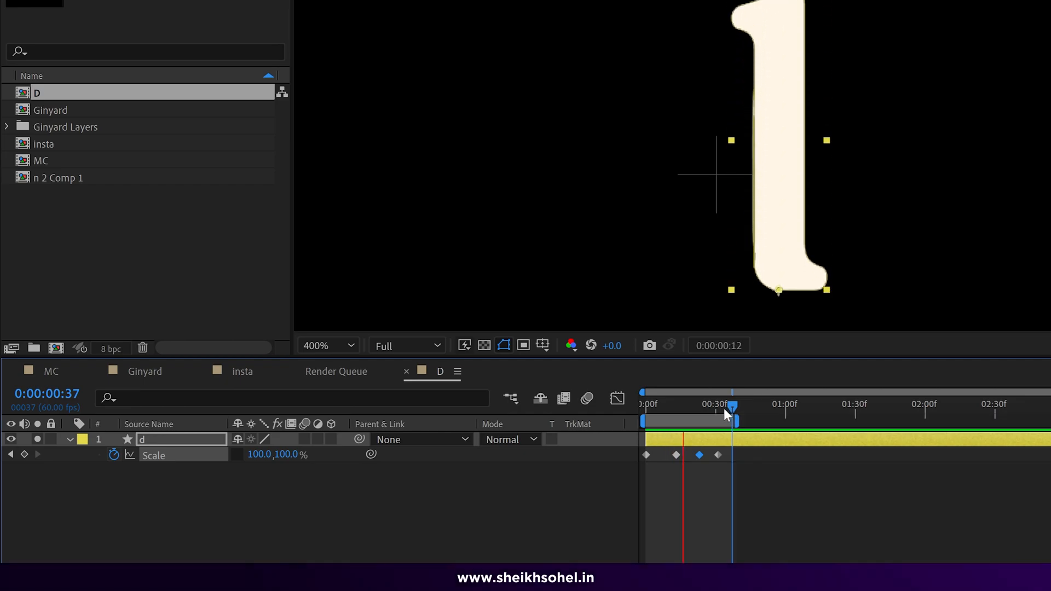
{"action": "left_click", "coordinate": [326, 345]}
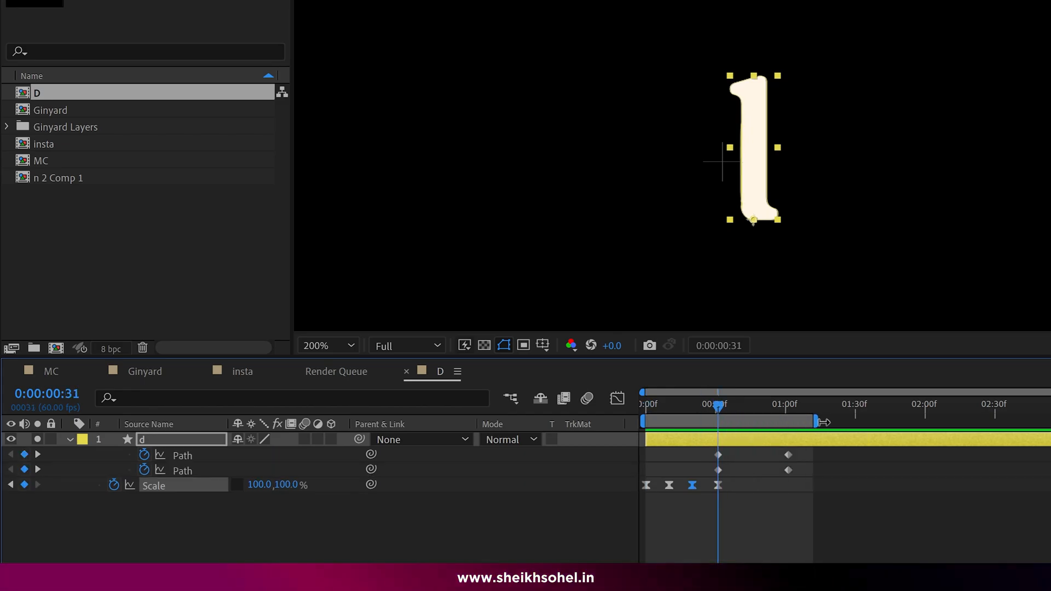
Move the path keyframes after the scale bounce and step past the first path key
{"action": "left_click", "coordinate": [350, 346]}
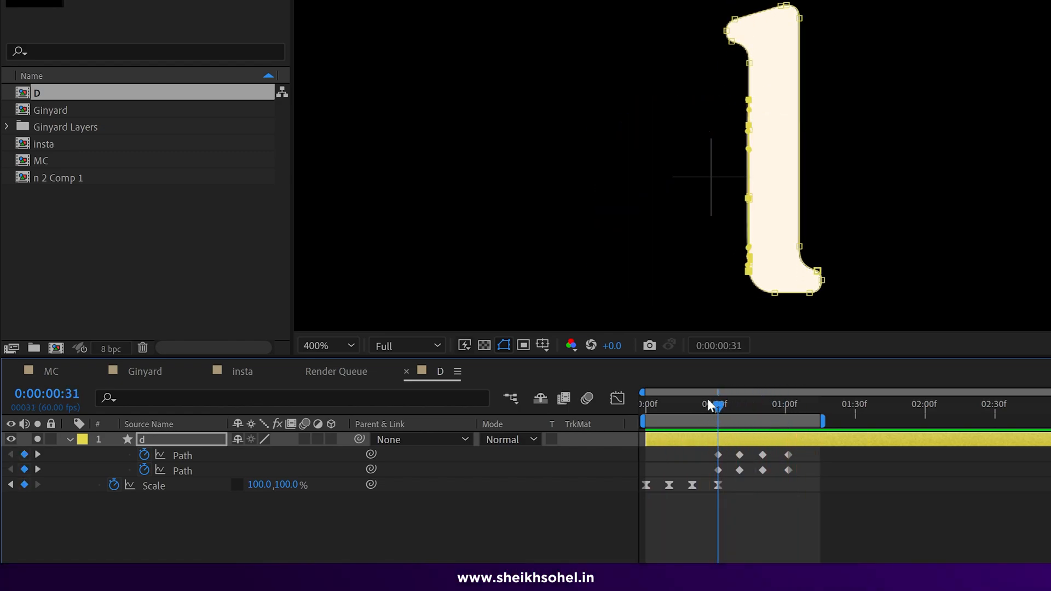
{"action": "left_click", "coordinate": [717, 404]}
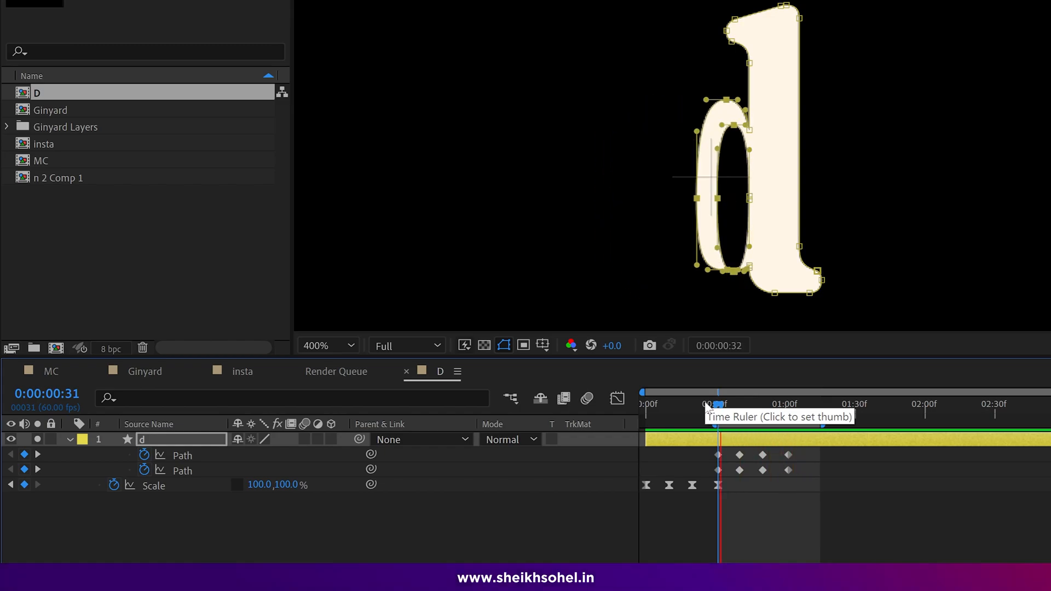
Select all path keyframes on Path 1 and Path 2 and apply Easy Ease
{"action": "left_click", "coordinate": [781, 405]}
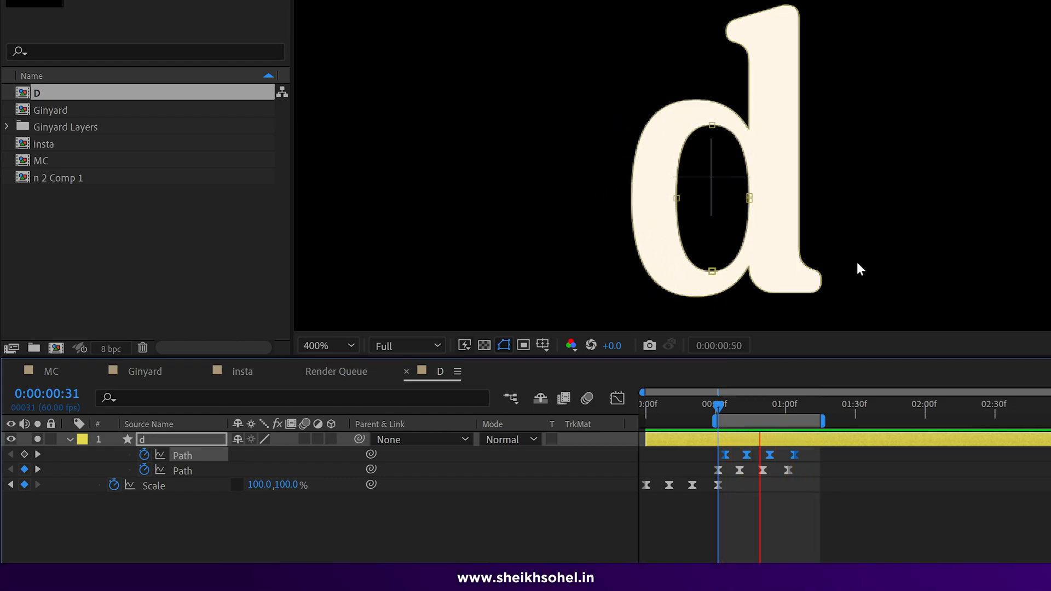
{"action": "left_click", "coordinate": [326, 346]}
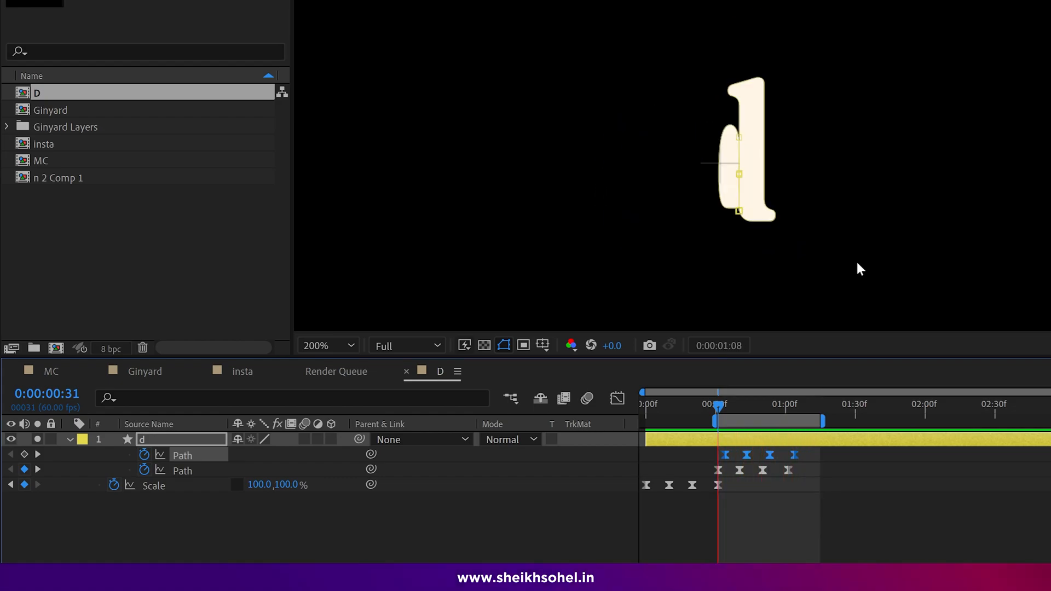
{"action": "left_click", "coordinate": [644, 404]}
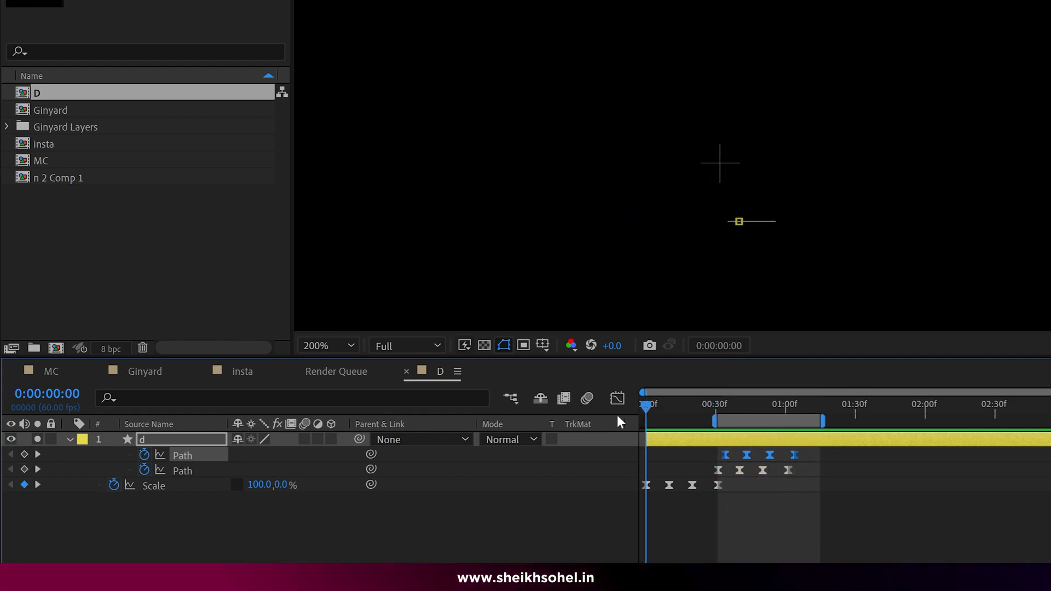